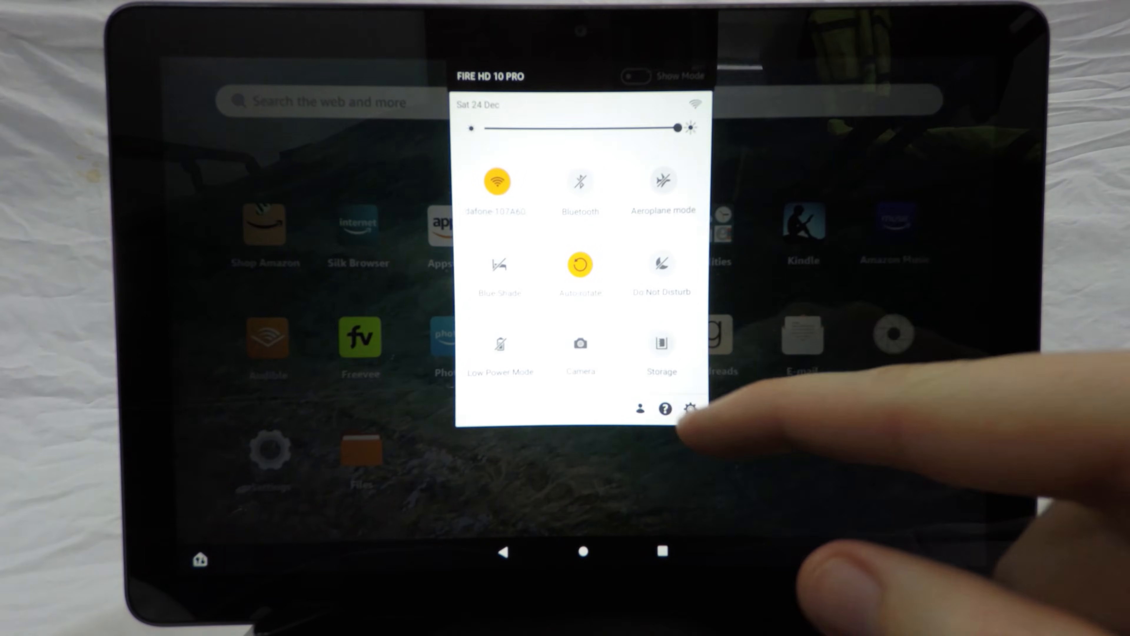
- Reveal Developer options in Device Options by tapping the About Fire Tablet serial number
{"action": "left_click", "coordinate": [690, 408]}
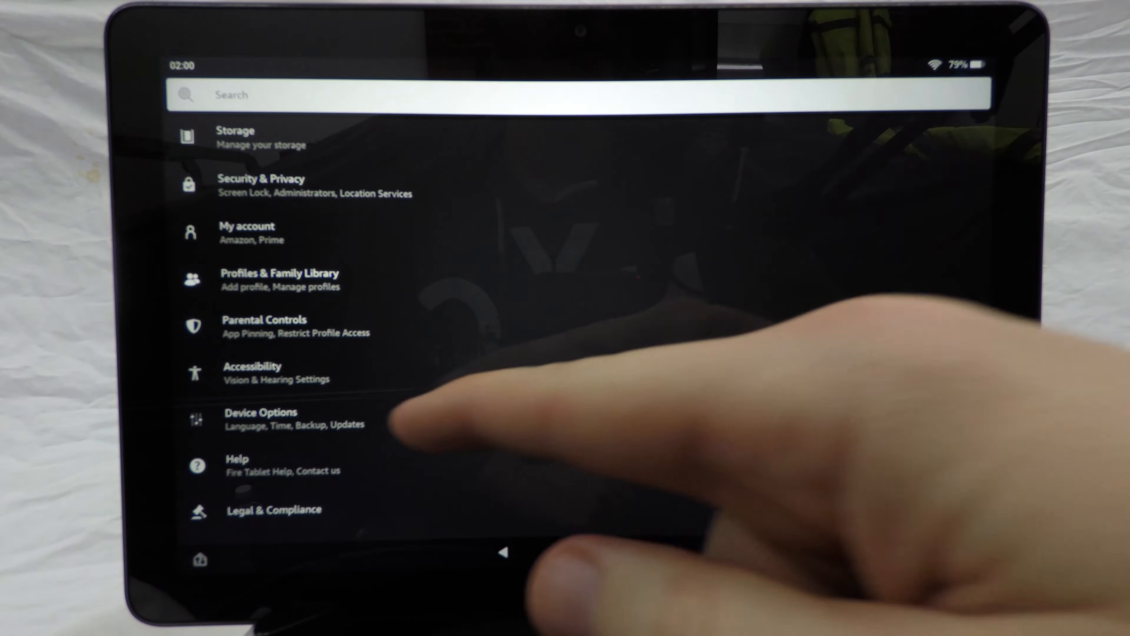
{"action": "left_click", "coordinate": [260, 418]}
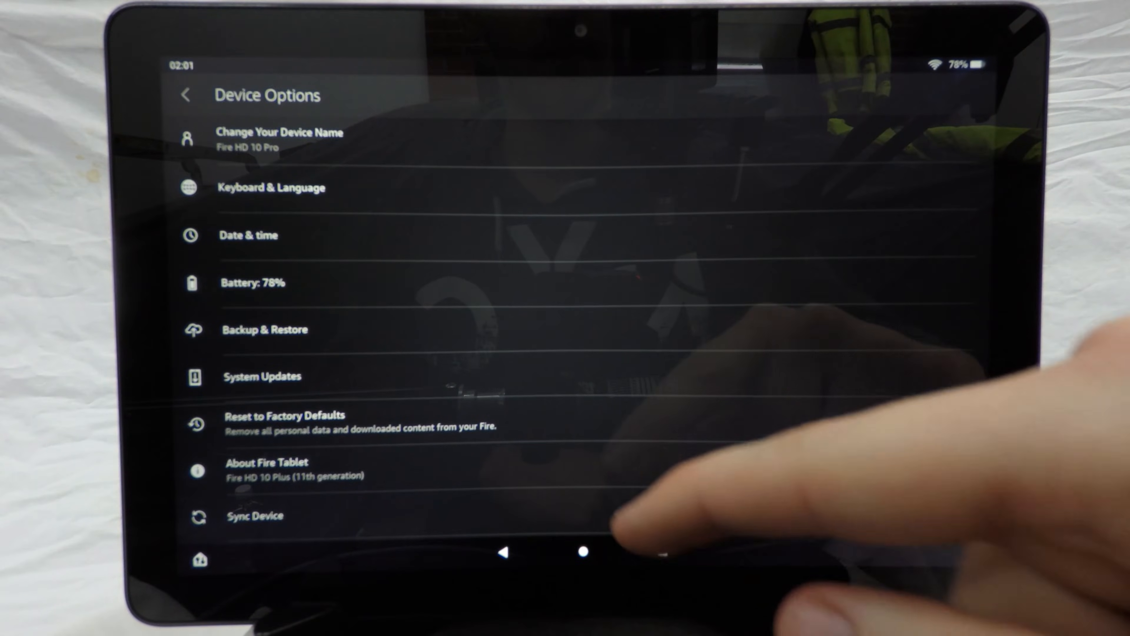
{"action": "left_click", "coordinate": [266, 468]}
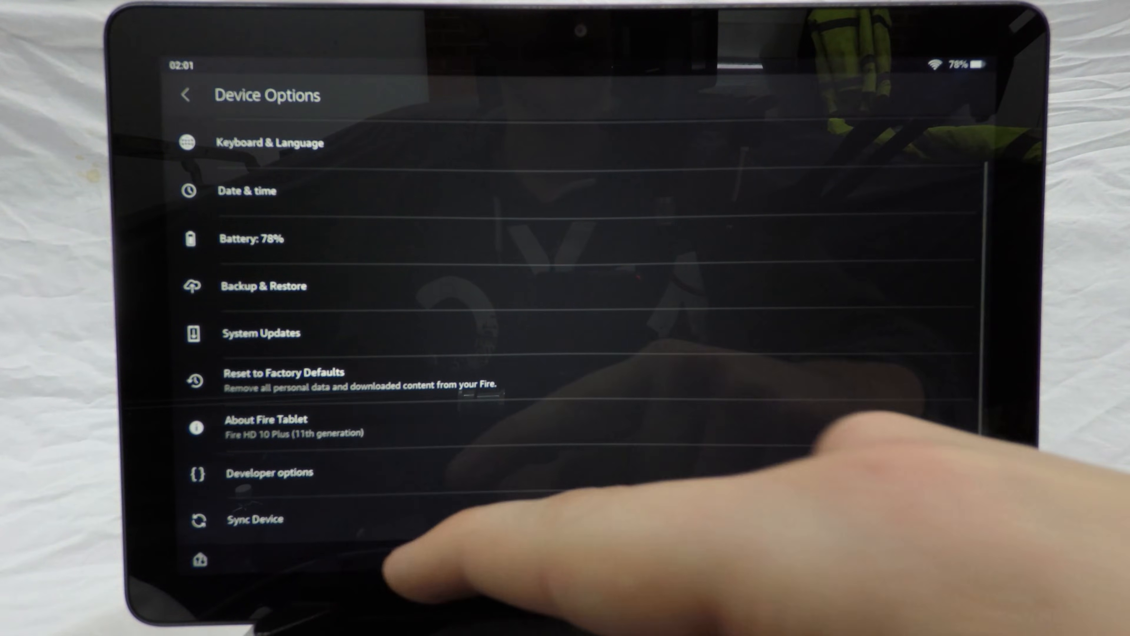
- Switch Developer options on and enable USB debugging, confirming both prompts
{"action": "left_click", "coordinate": [269, 472]}
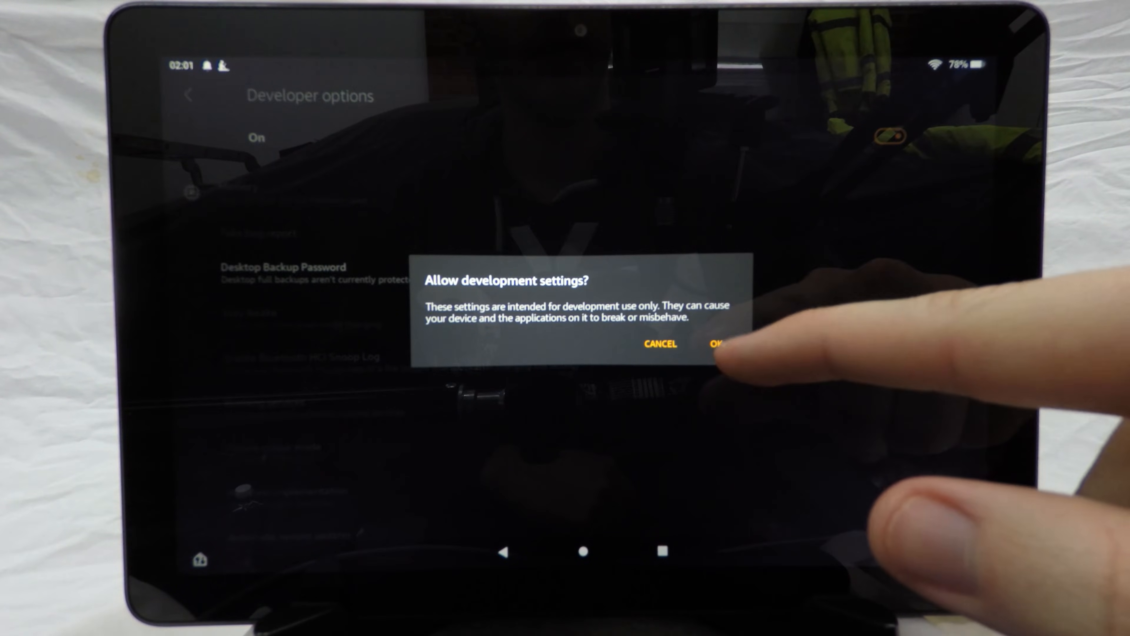
{"action": "left_click", "coordinate": [717, 344]}
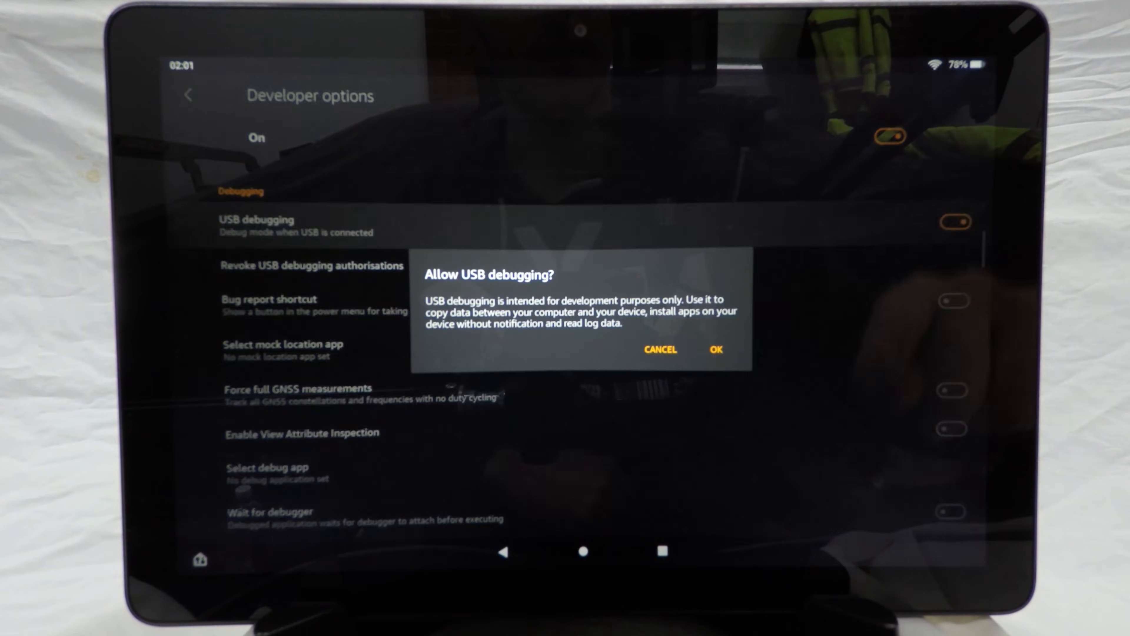
{"action": "left_click", "coordinate": [714, 349]}
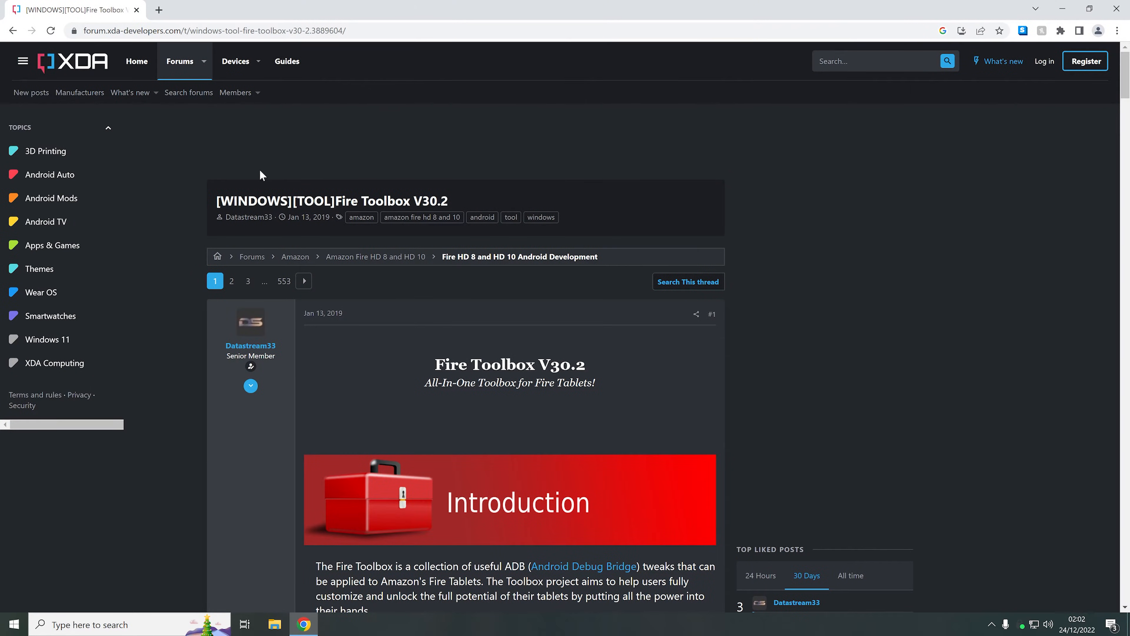
{"action": "mouse_move", "coordinate": [359, 235]}
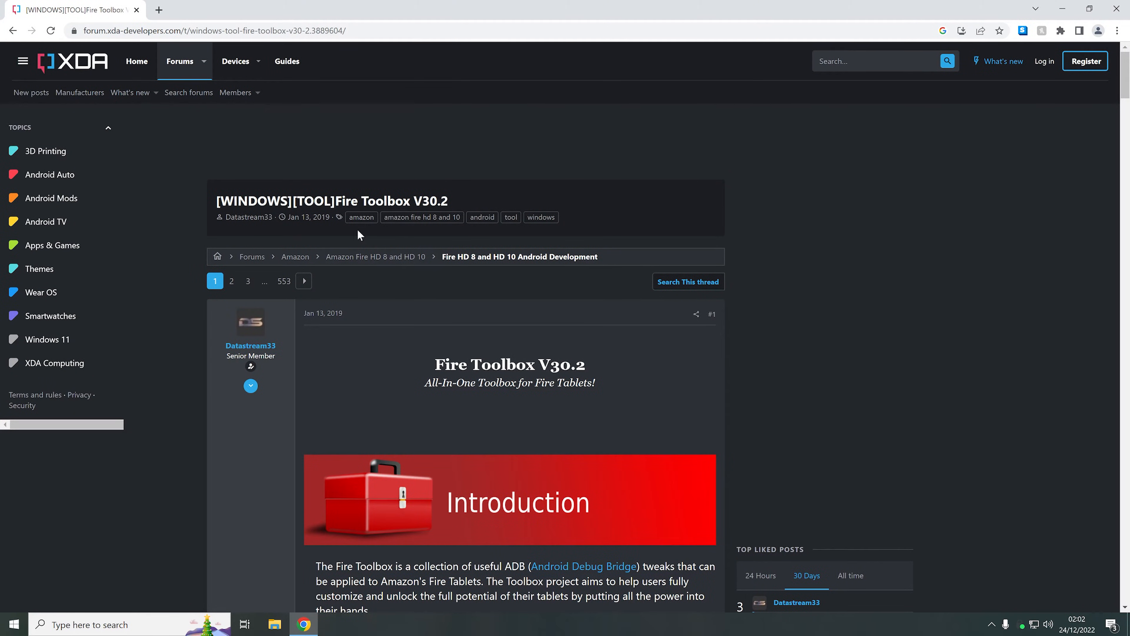
- Download the Fire Toolbox V30.2 installer (.exe) from the Downloads section and keep it despite the warning
{"action": "scroll", "scroll_direction": "down", "scroll_amount": 3}
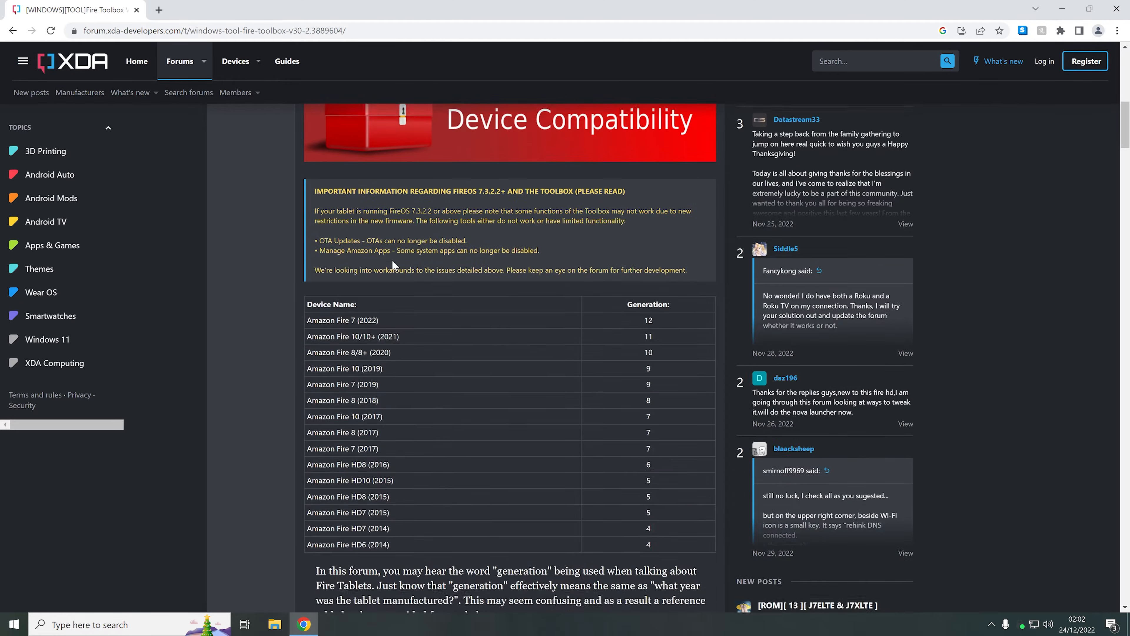
{"action": "scroll", "scroll_direction": "down", "scroll_amount": 3}
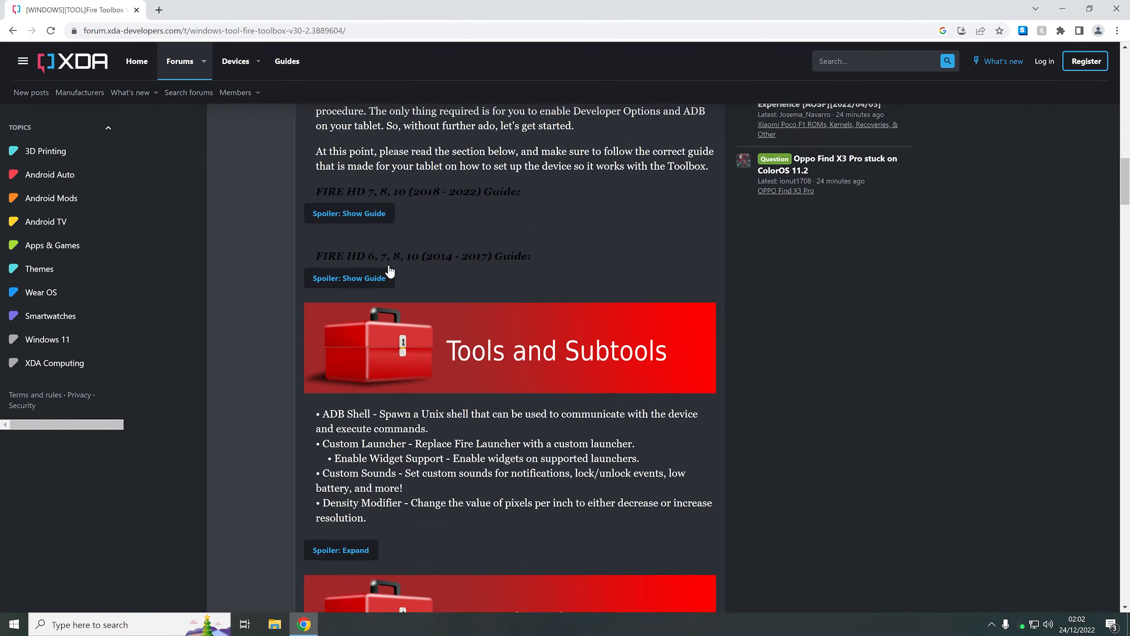
{"action": "scroll", "scroll_direction": "down", "scroll_amount": 3}
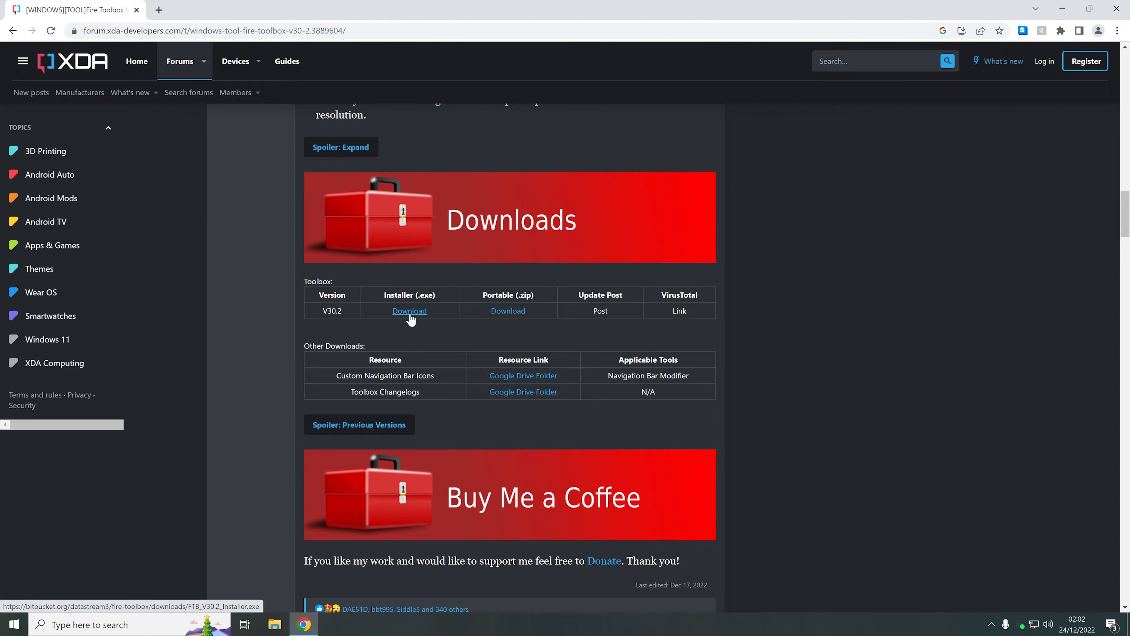
{"action": "left_click", "coordinate": [408, 311]}
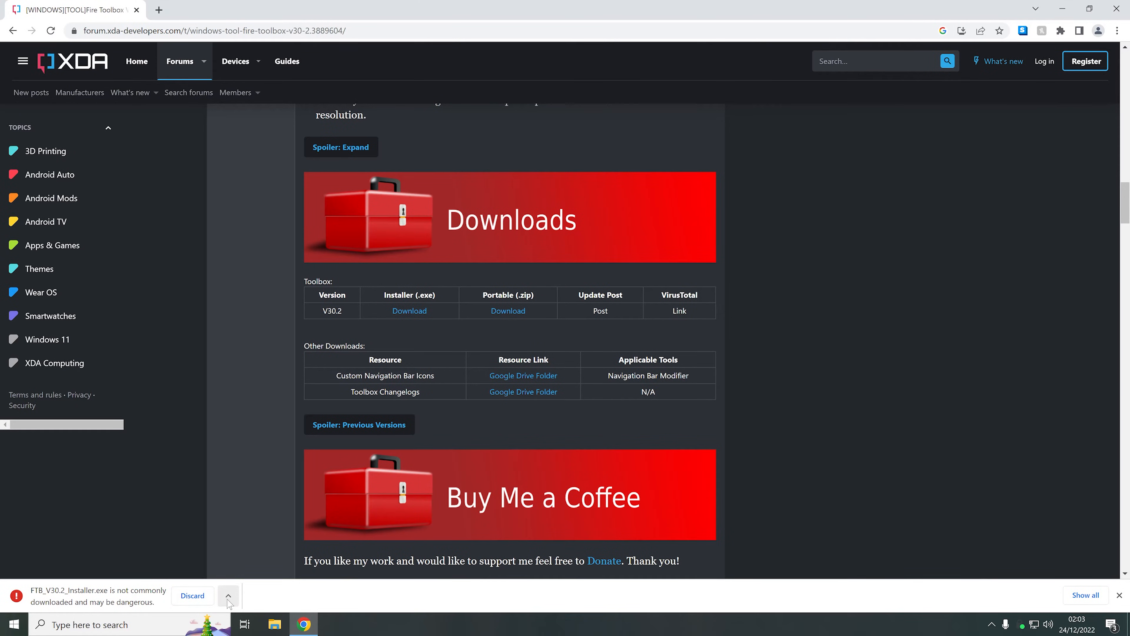
{"action": "left_click", "coordinate": [229, 595]}
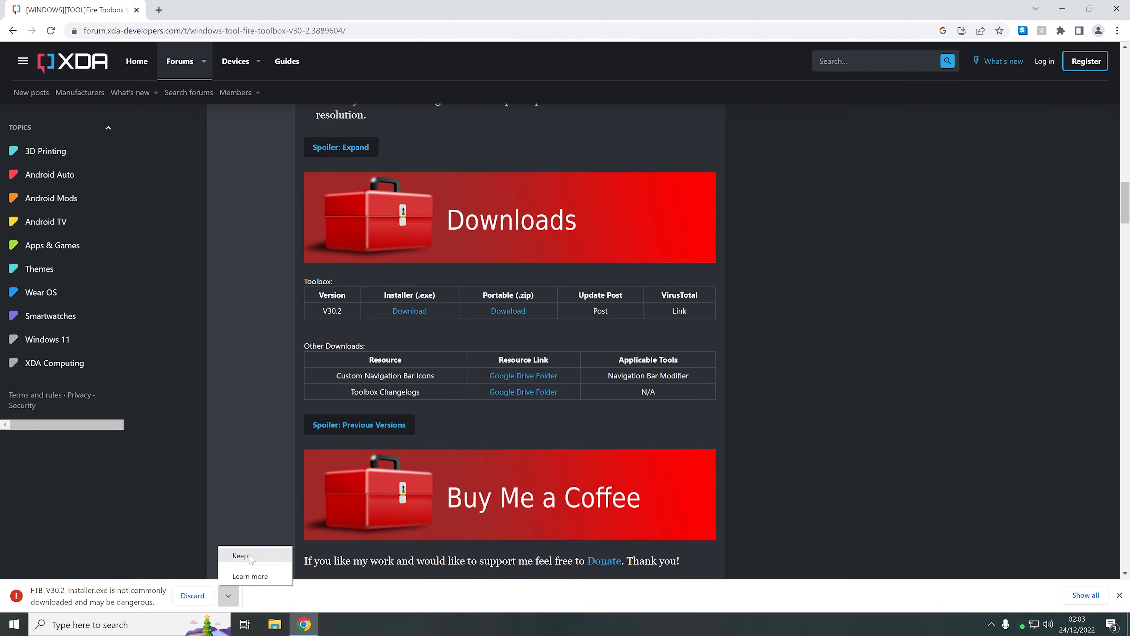
{"action": "left_click", "coordinate": [240, 555]}
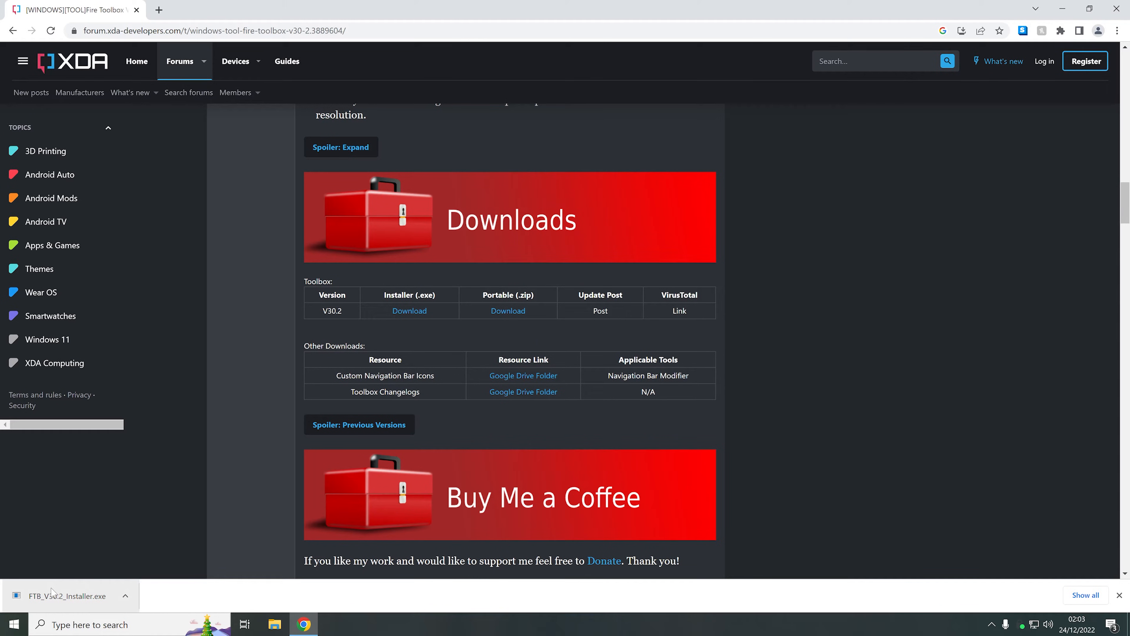
- Run the installer past the Windows protection warning, install Fire Toolbox V30.2 and finish with Launch checked
{"action": "left_click", "coordinate": [64, 595]}
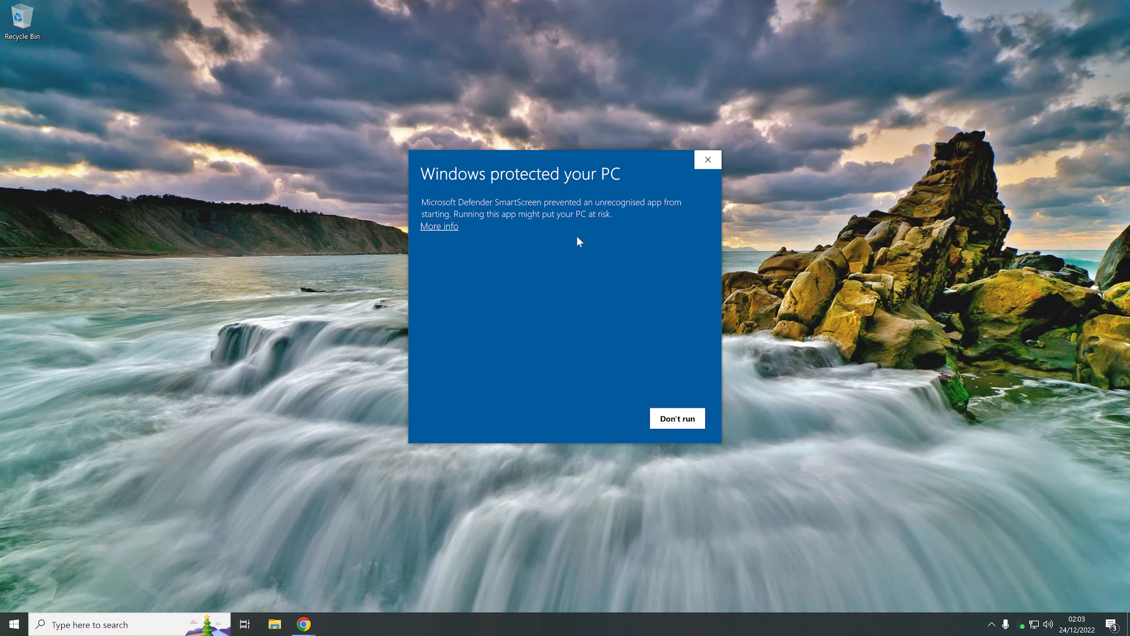
{"action": "left_click", "coordinate": [438, 225]}
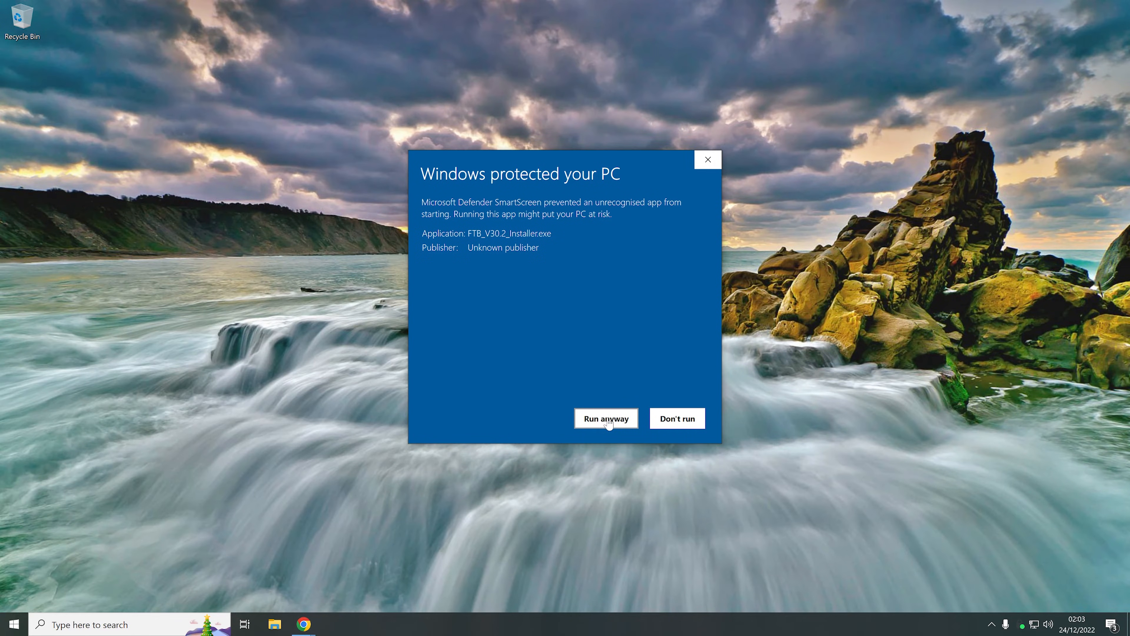
{"action": "left_click", "coordinate": [606, 418]}
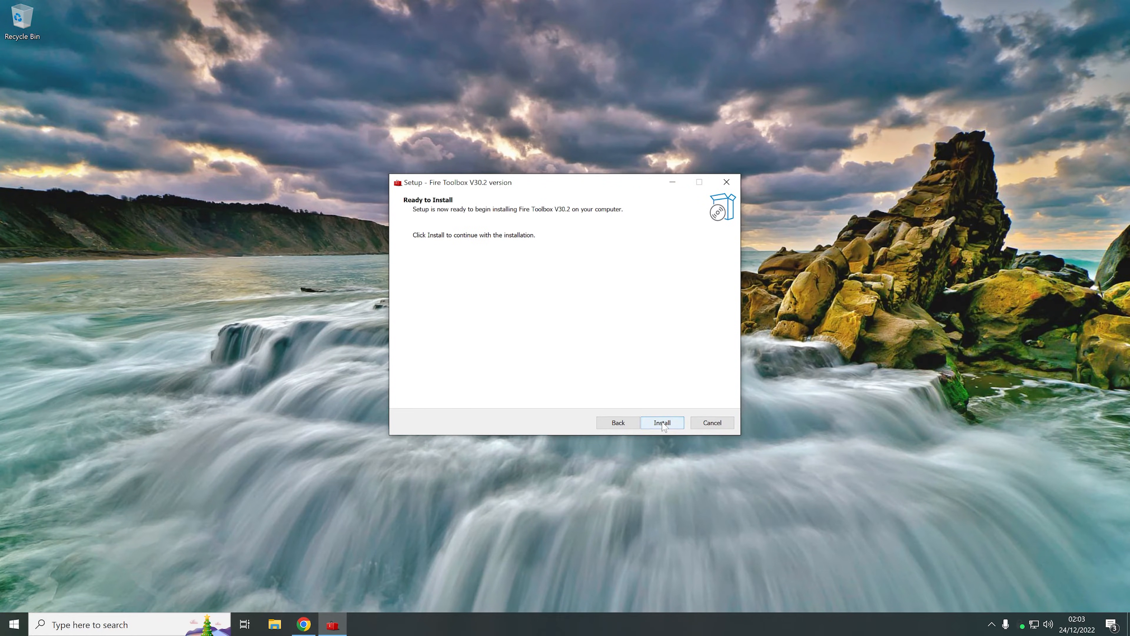
{"action": "left_click", "coordinate": [661, 423]}
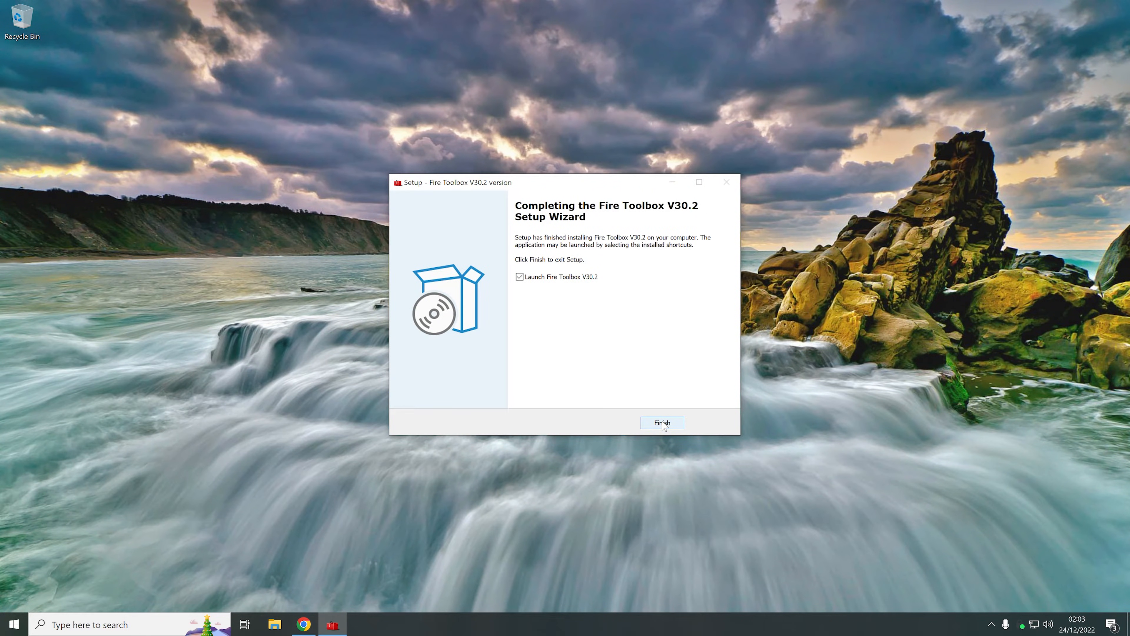
{"action": "left_click", "coordinate": [662, 423]}
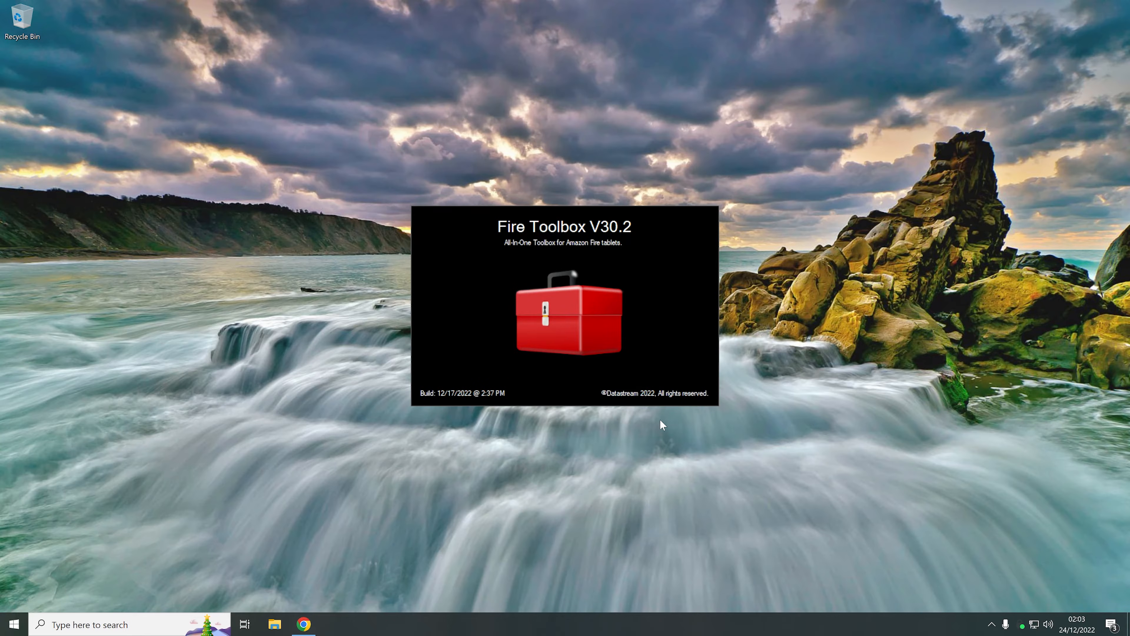